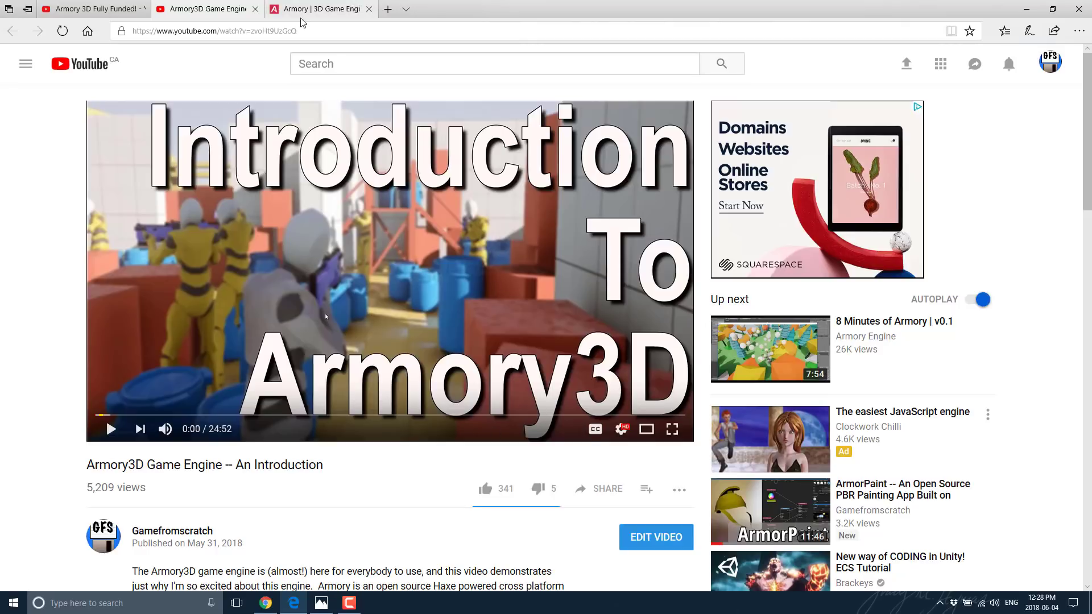
Switch from the YouTube video to the Armory 3D Game Engine website tab.
click(320, 9)
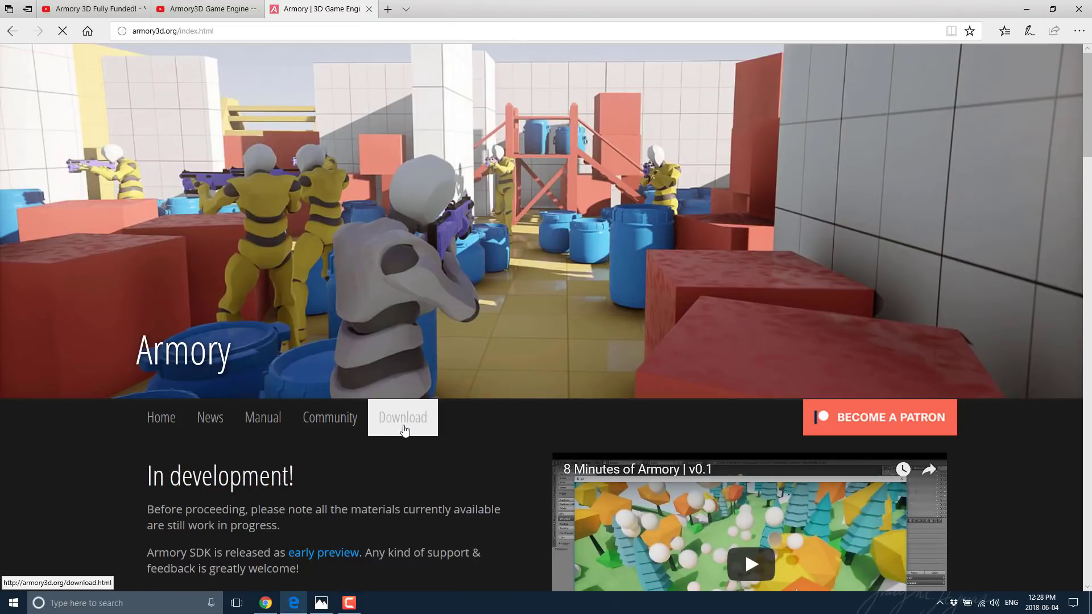
Go to the Download page and start the free $0.00 Armory3D download on the itch.io widget.
click(402, 417)
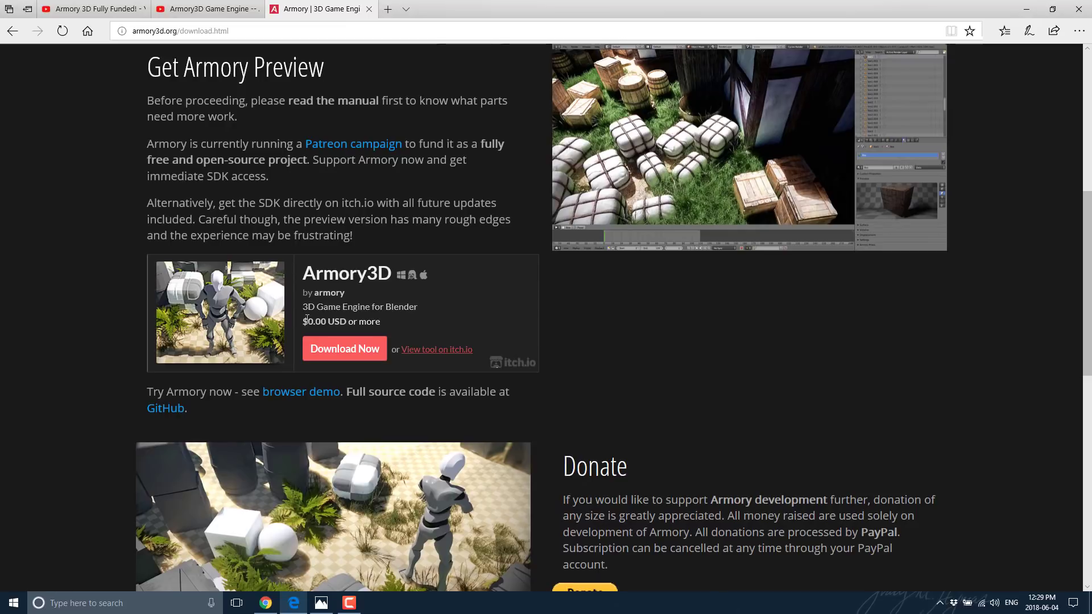
double_click(316, 320)
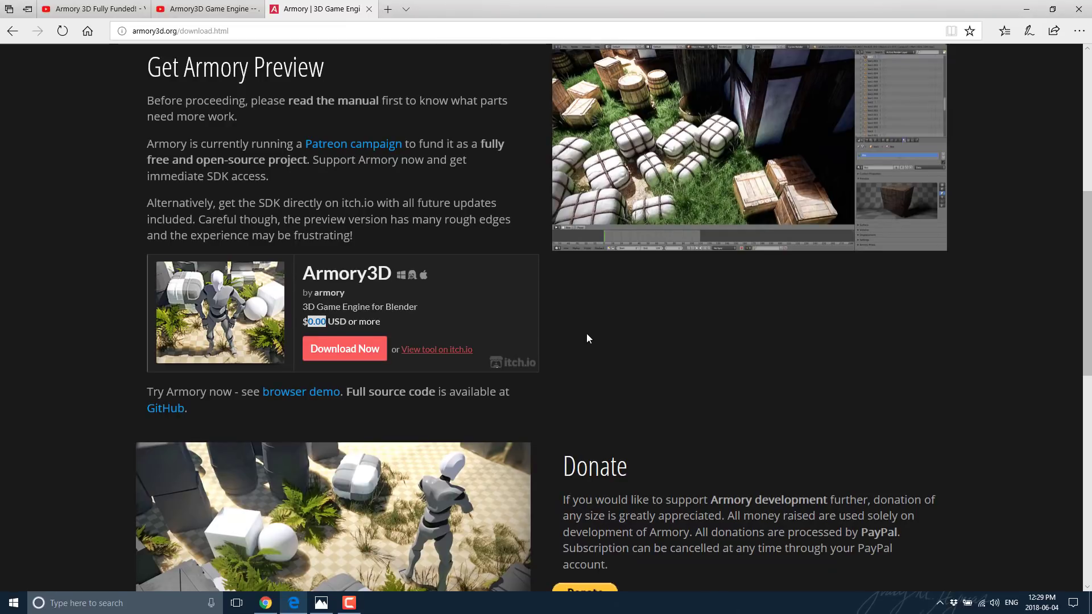
mouse_move(268, 353)
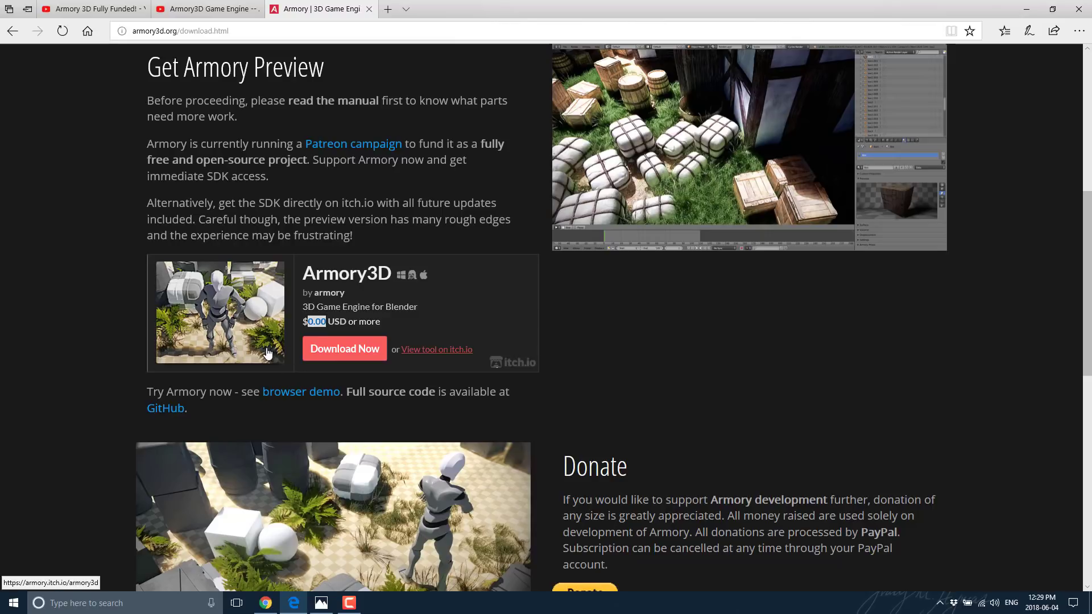
click(345, 349)
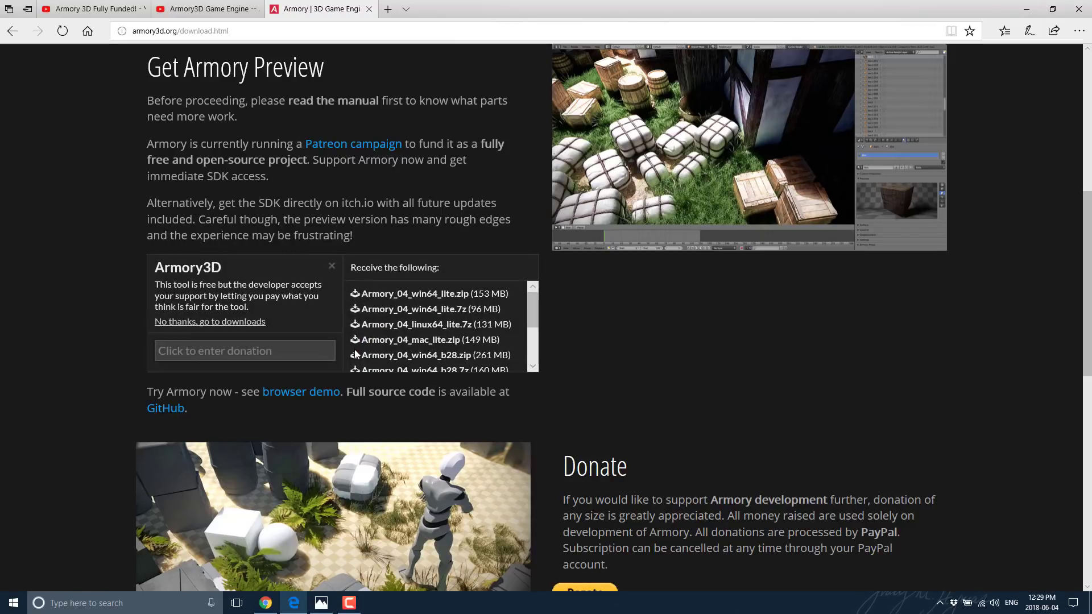
mouse_move(207, 326)
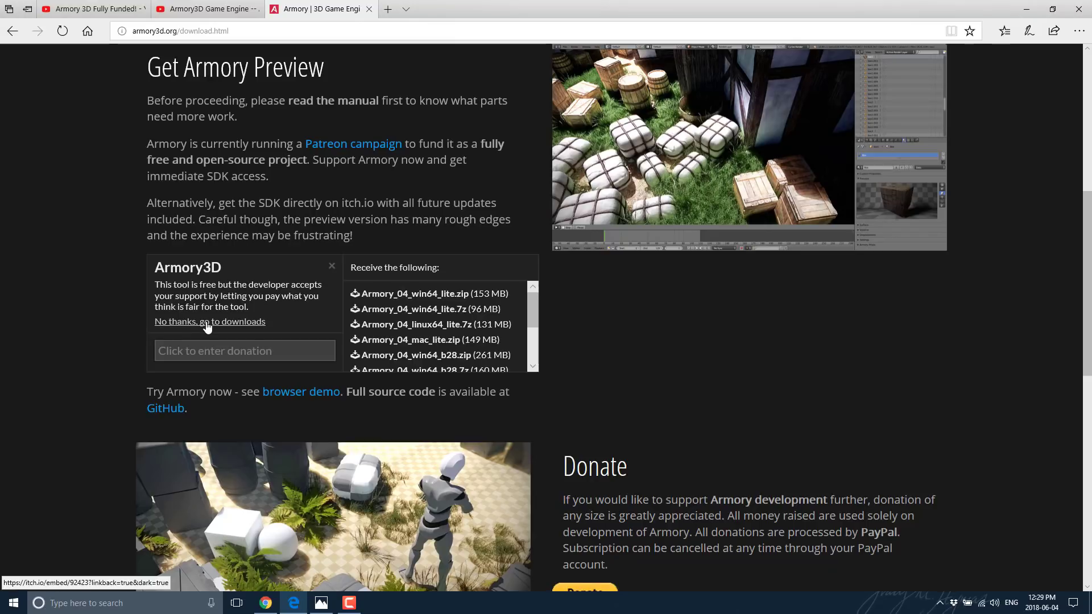
Skip the donation and browse the itch.io download list down to the older Armory_03 files.
click(209, 320)
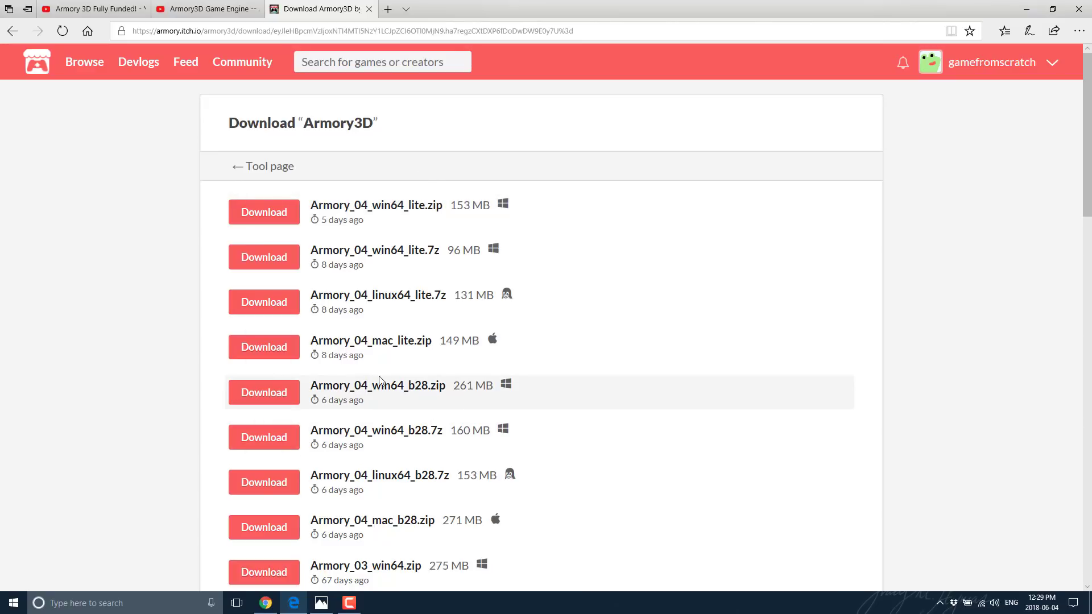
click(199, 9)
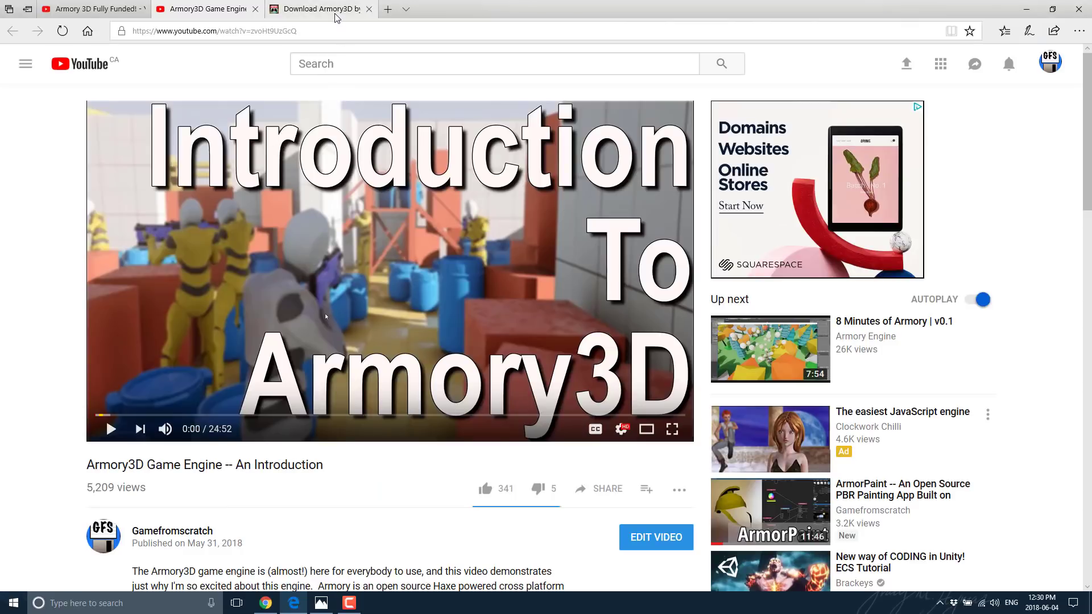
click(323, 9)
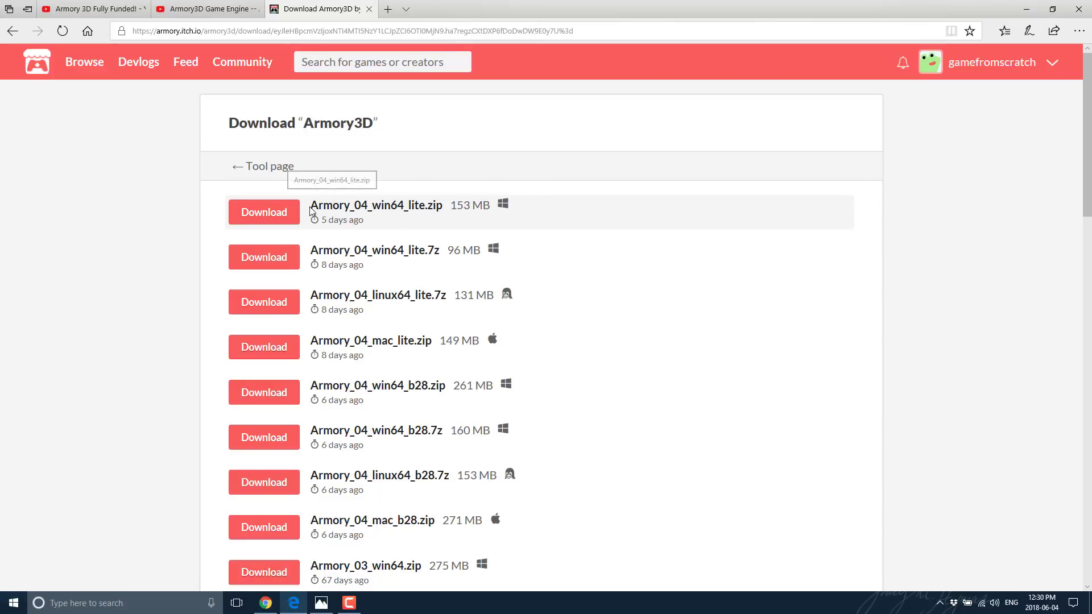
scroll(down, 3)
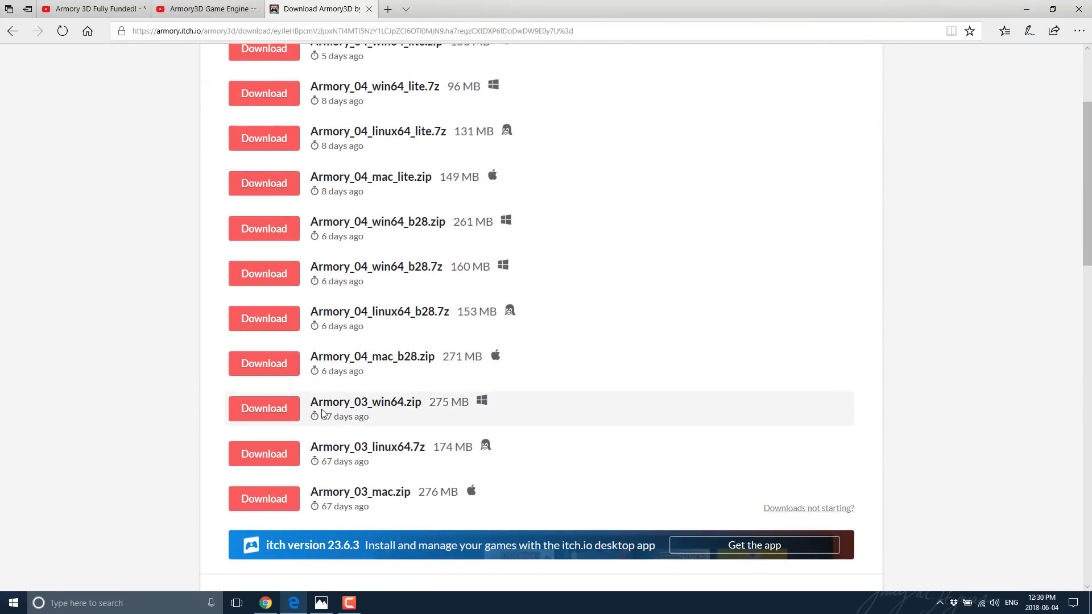
mouse_move(398, 405)
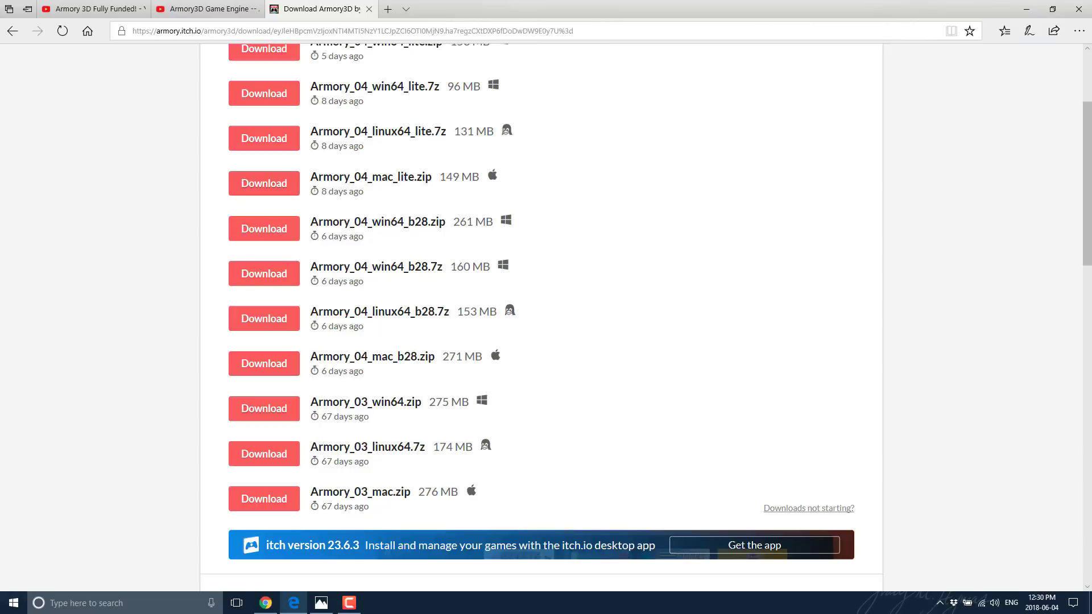
Browse into the Armory28 installation's armsdk folder on drive D and read the SDK readme.
click(377, 603)
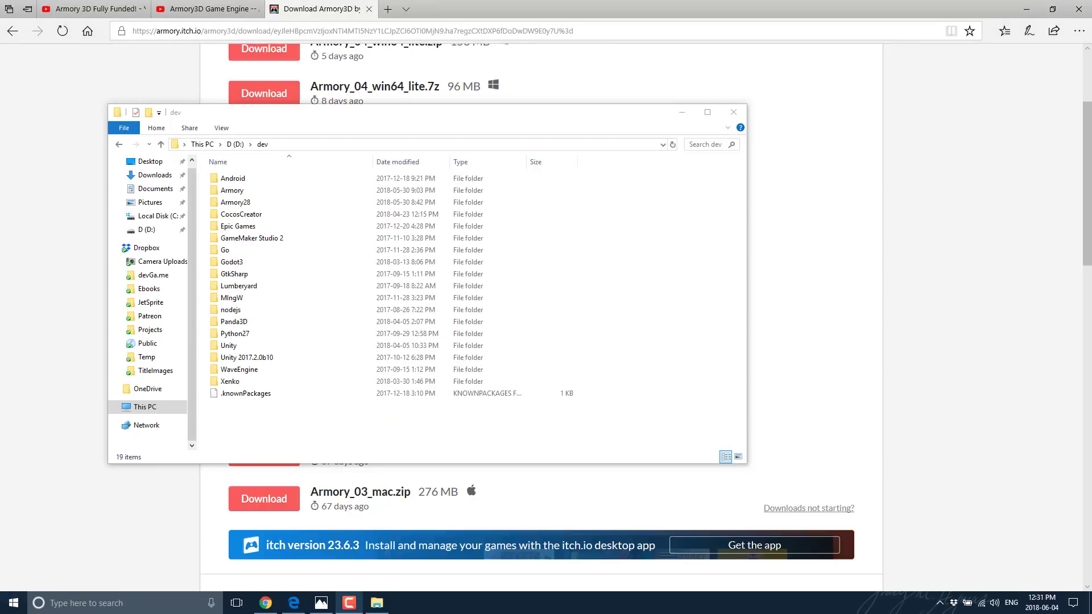
mouse_move(46, 110)
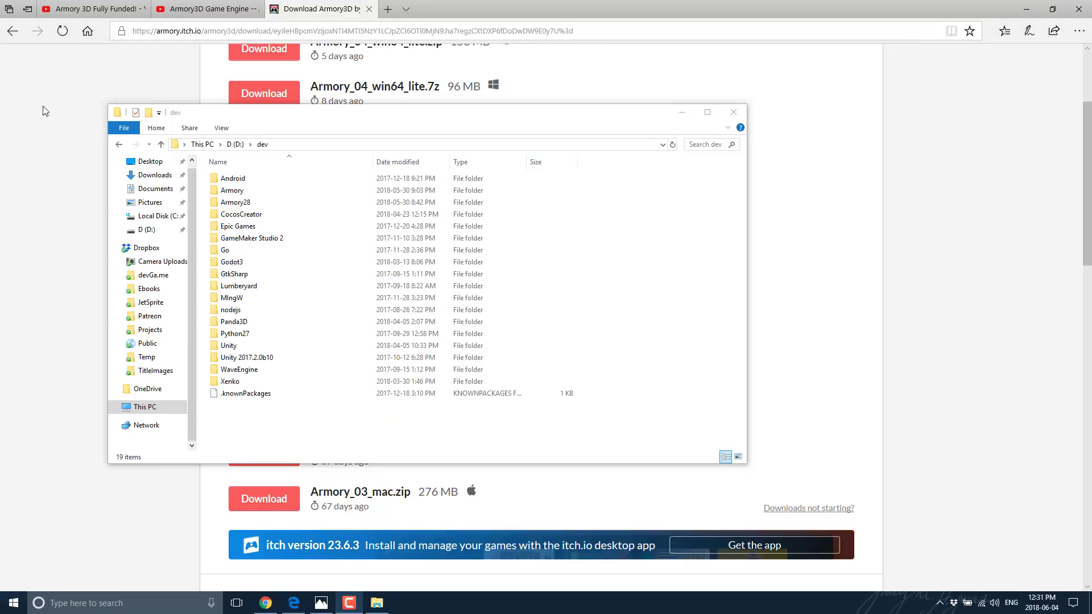
click(234, 202)
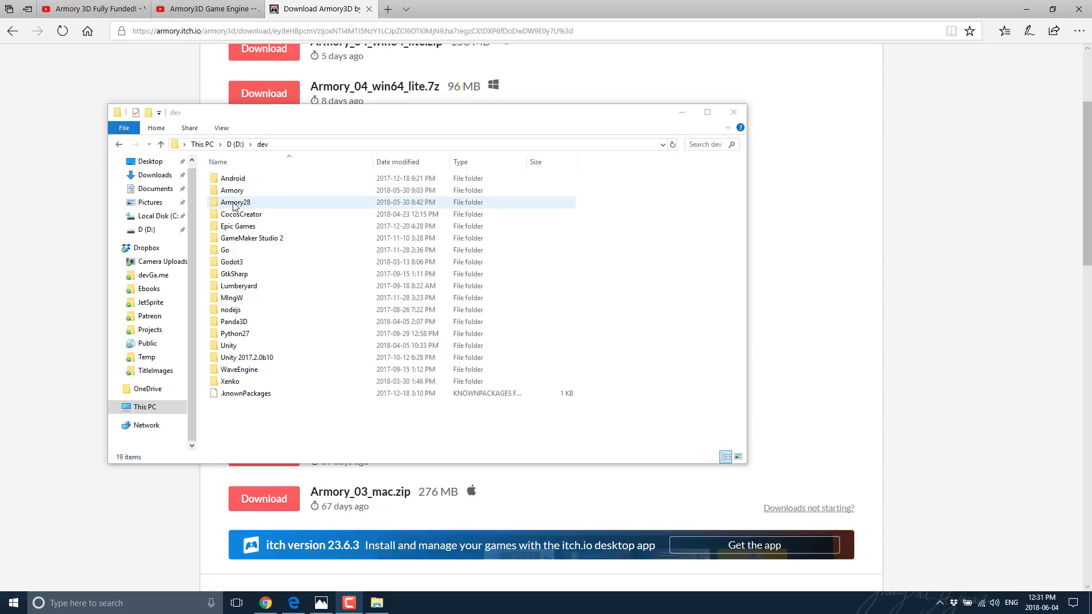
mouse_move(253, 203)
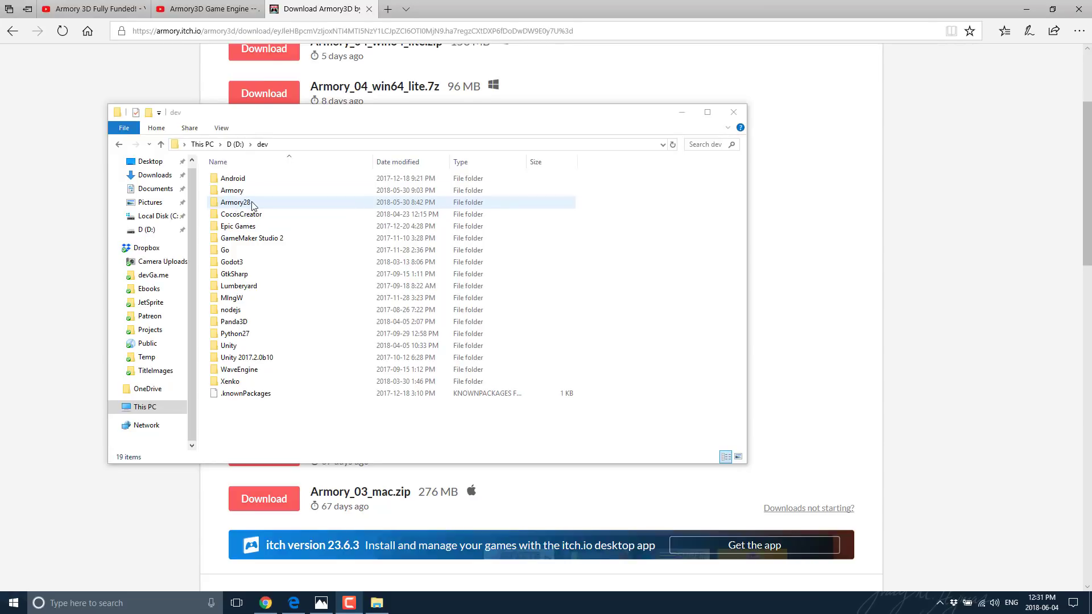
double_click(233, 190)
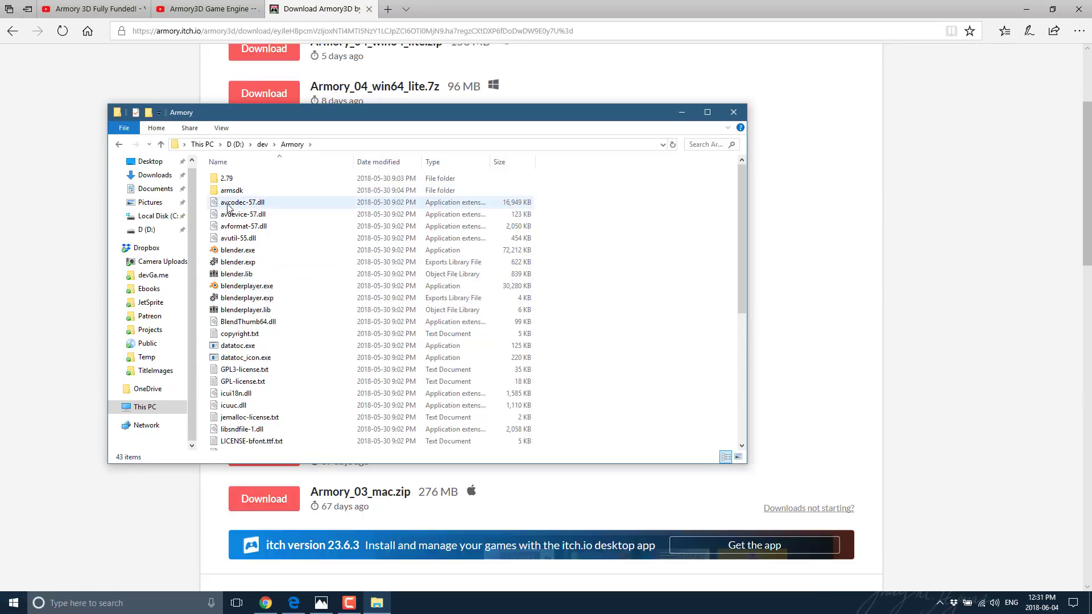
double_click(232, 190)
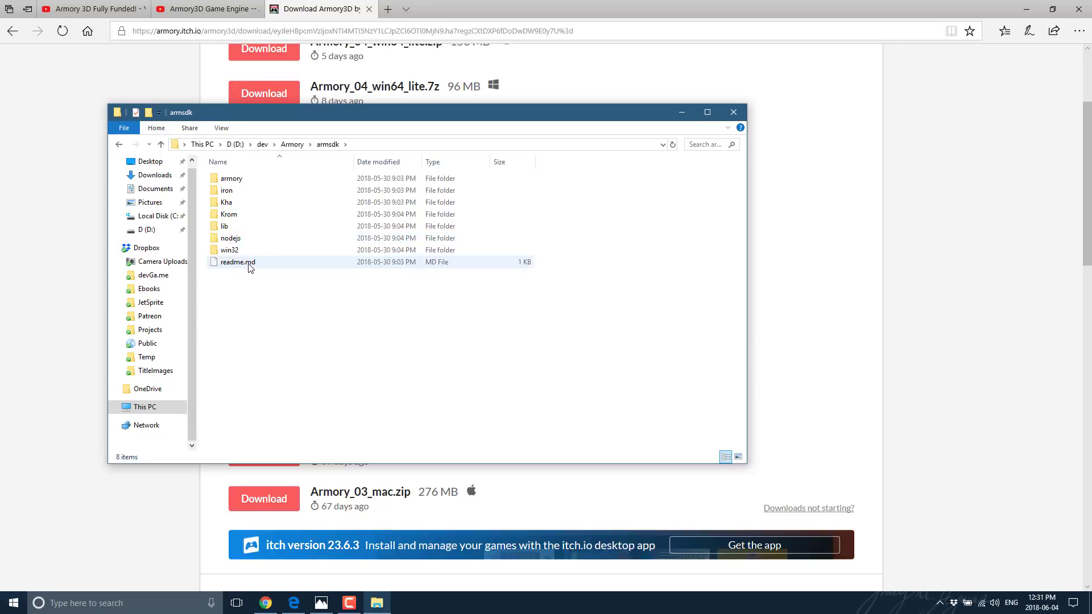
double_click(230, 249)
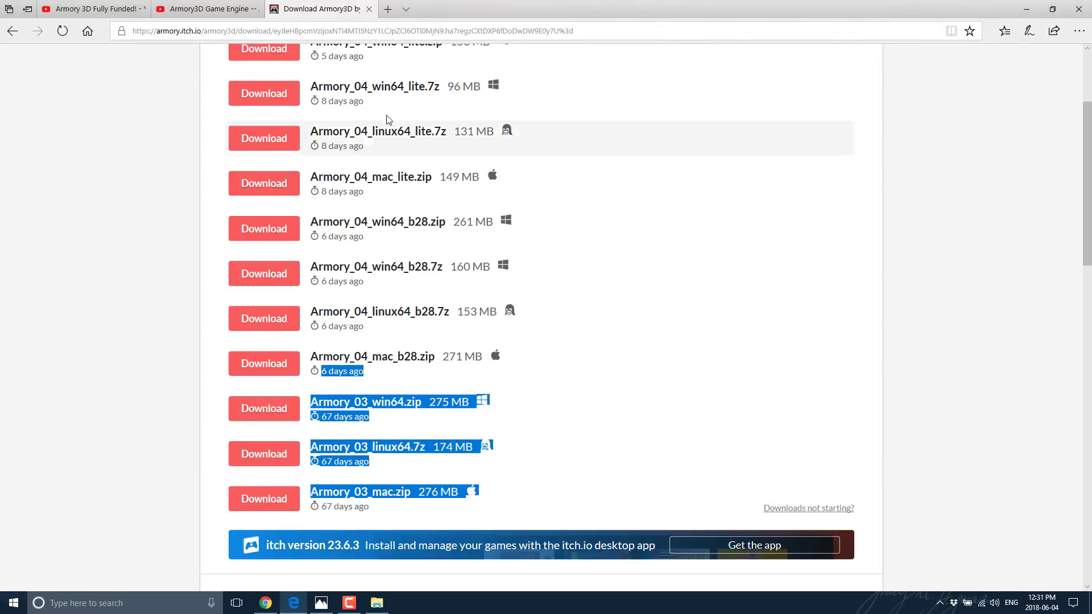
scroll(down, 3)
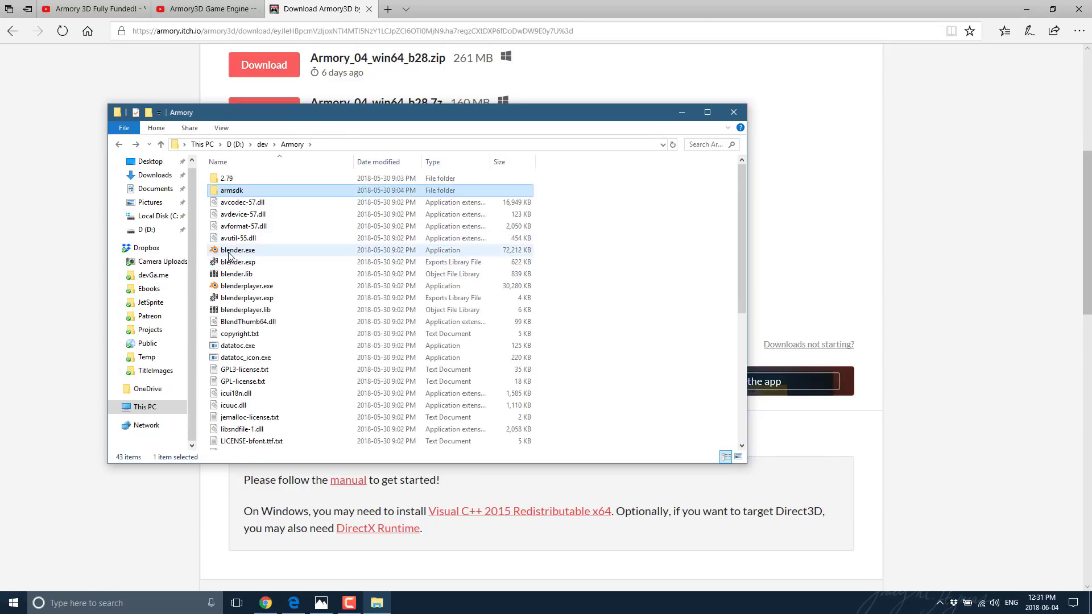
Launch the Blender build bundled inside the Armory folder.
double_click(237, 249)
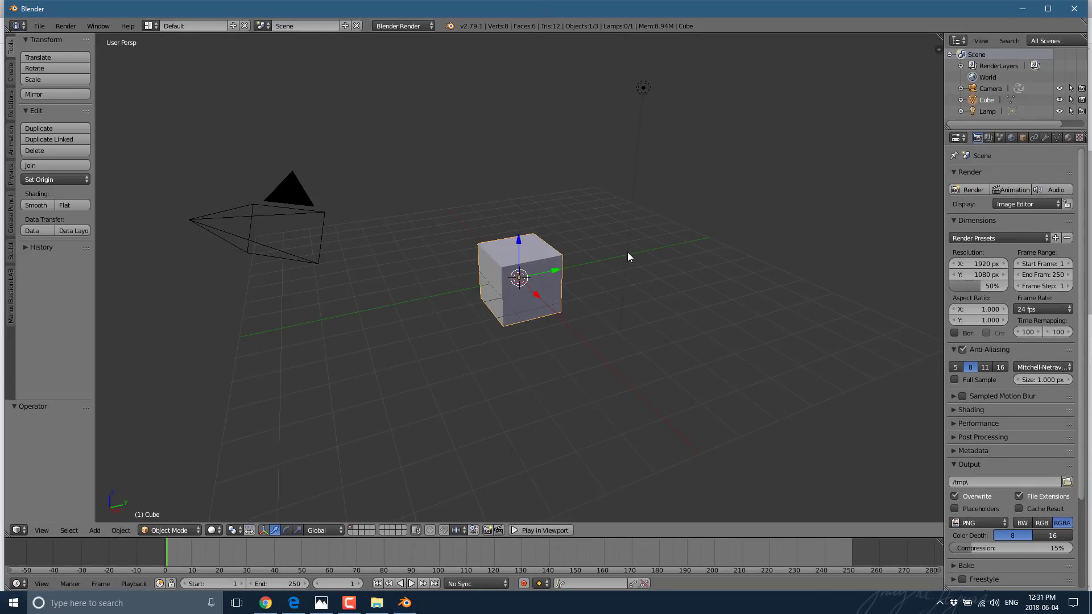
In User Preferences Add-ons, search 'armo' and enable Render: Armory to reveal its SDK updater settings.
click(40, 25)
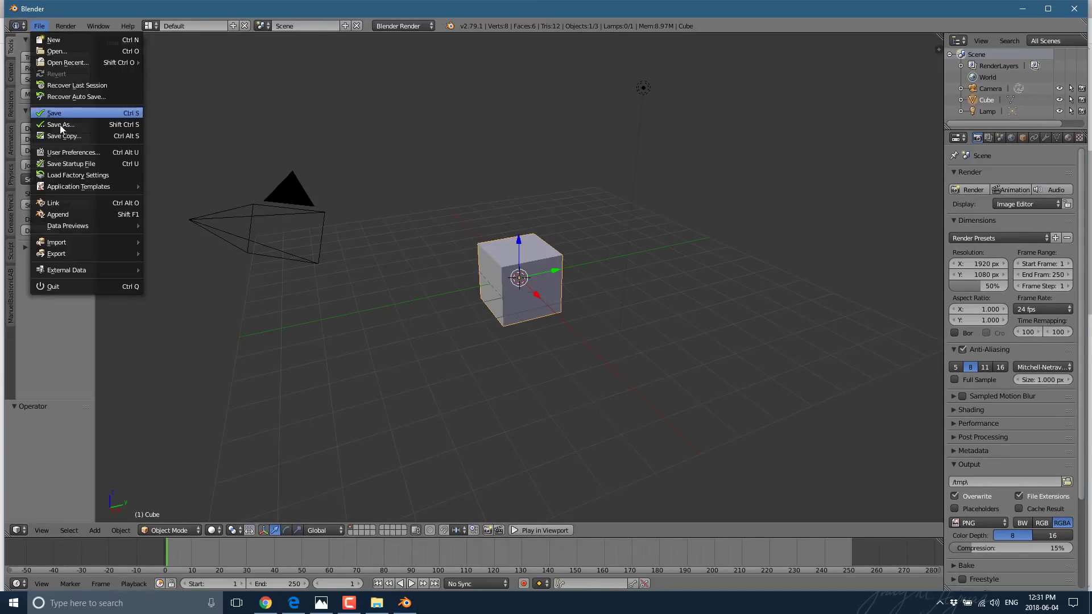
click(73, 152)
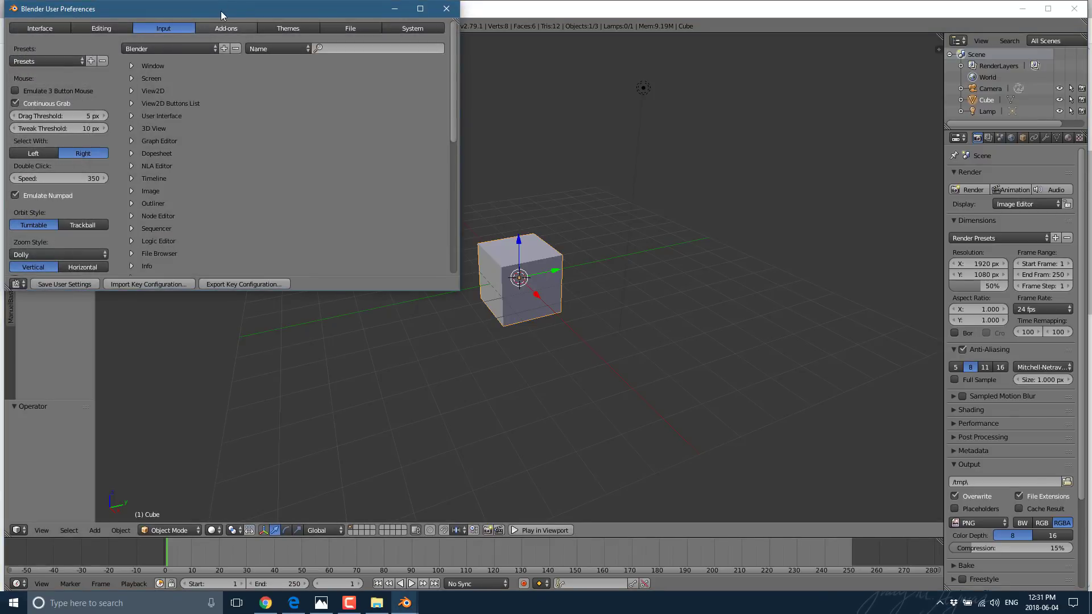
click(225, 27)
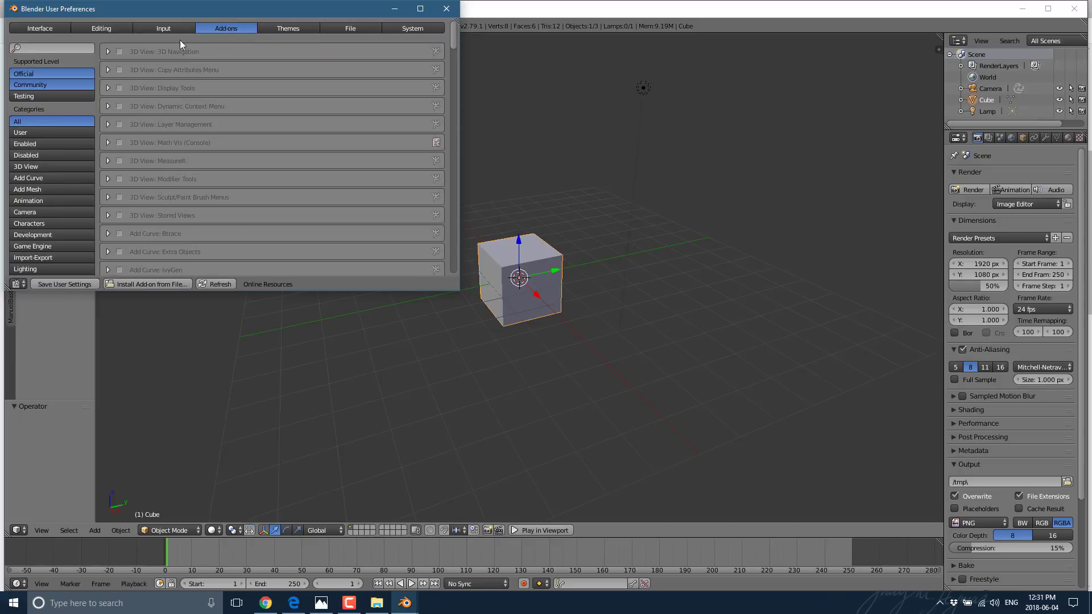
mouse_move(45, 48)
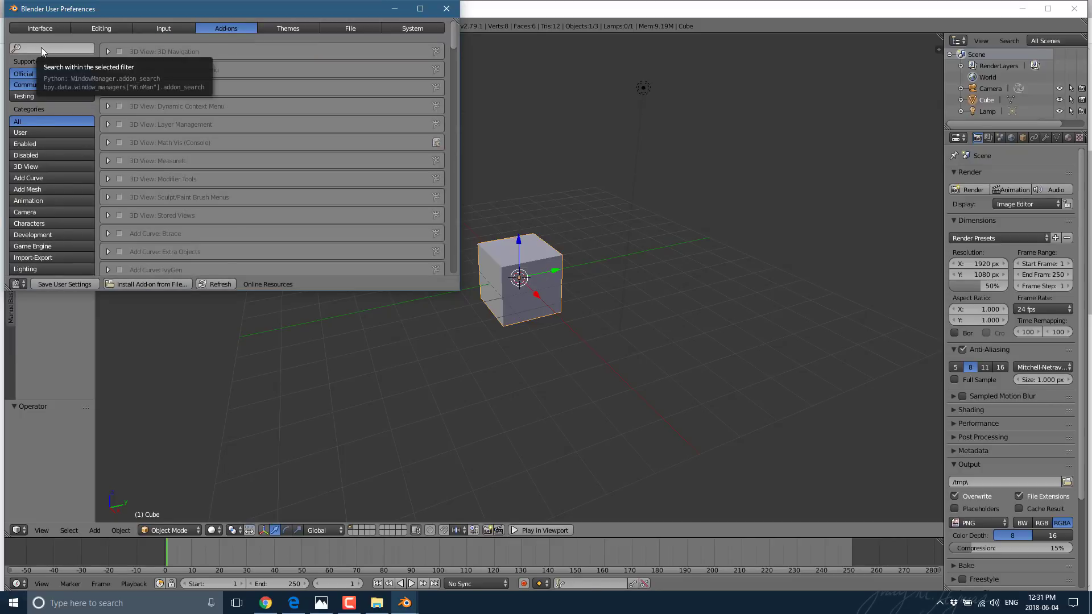
text(armo)
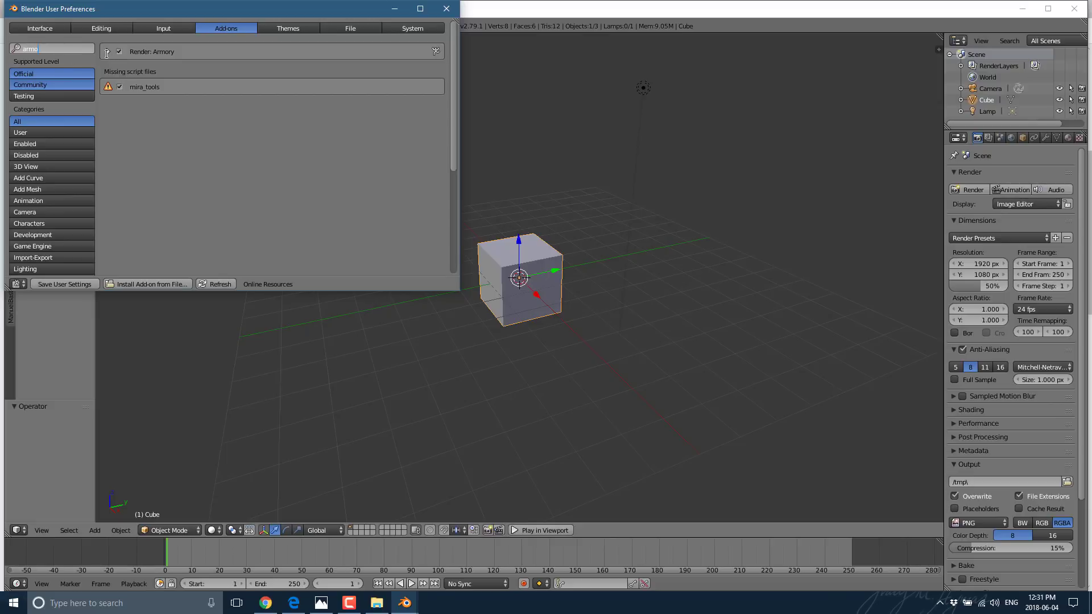
click(107, 51)
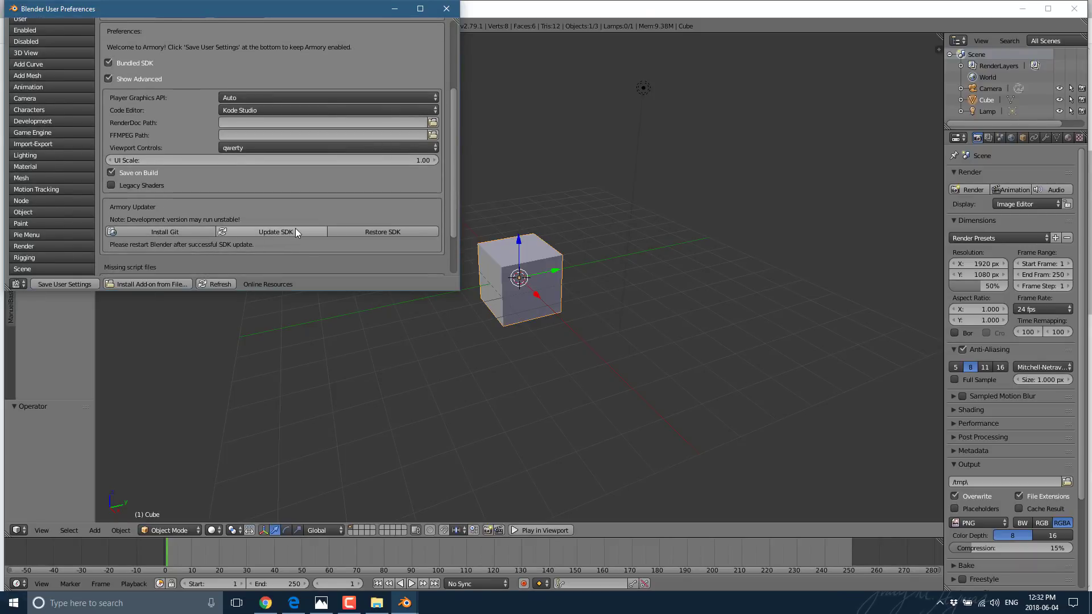
mouse_move(303, 234)
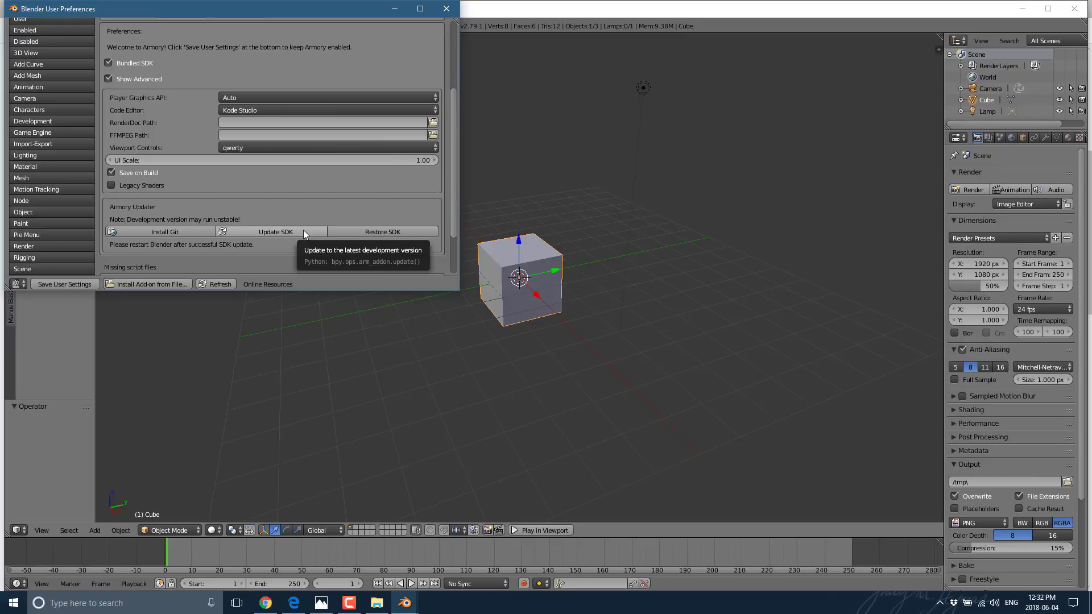
mouse_move(443, 9)
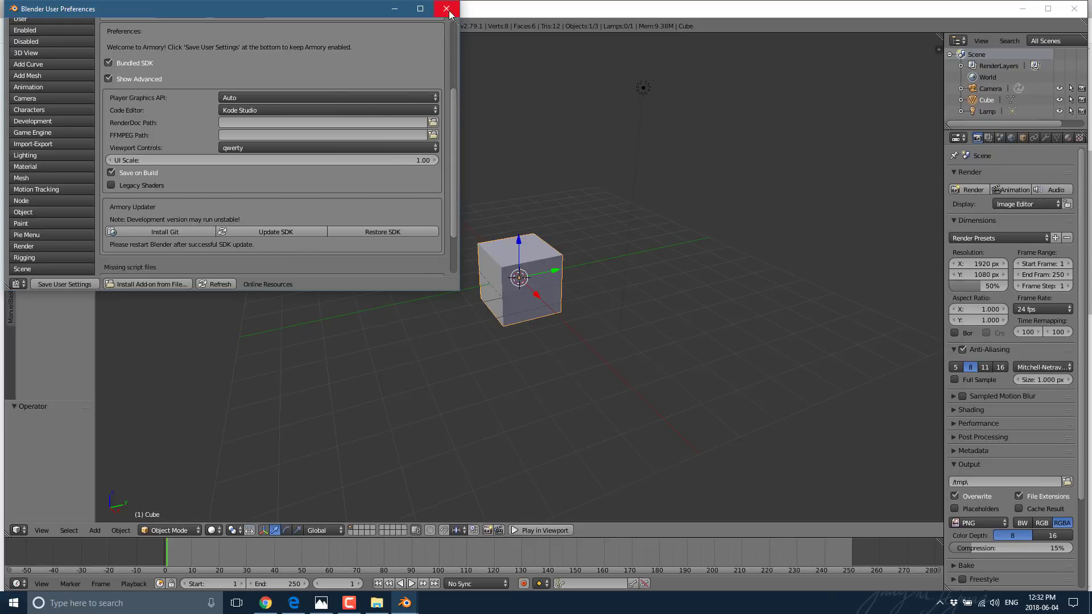
mouse_move(451, 18)
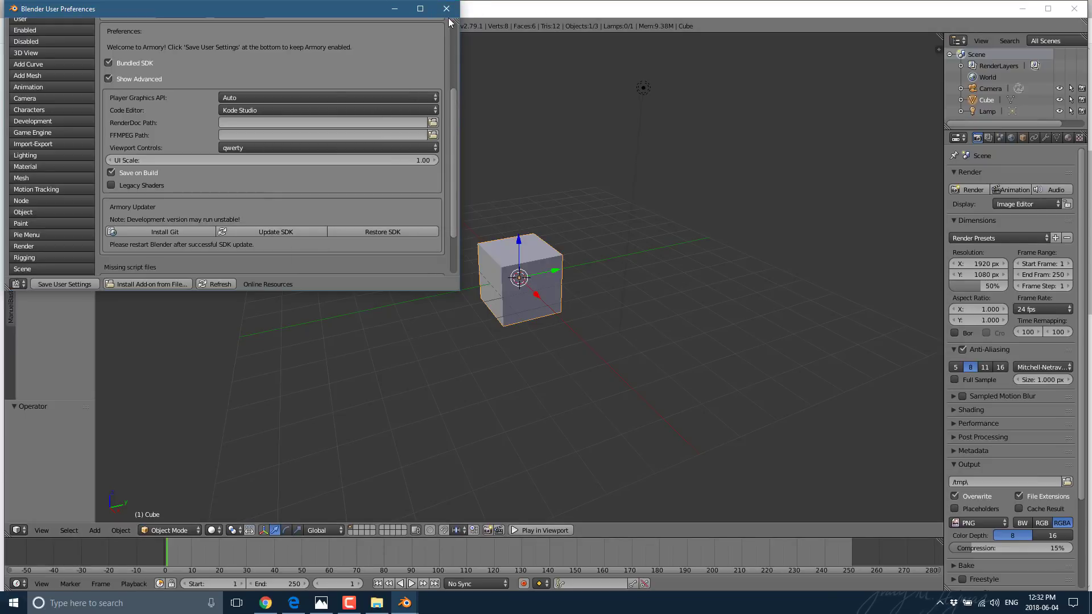
Close preferences and view the Armory Traits, Player, Render and Project panels in the properties.
click(441, 9)
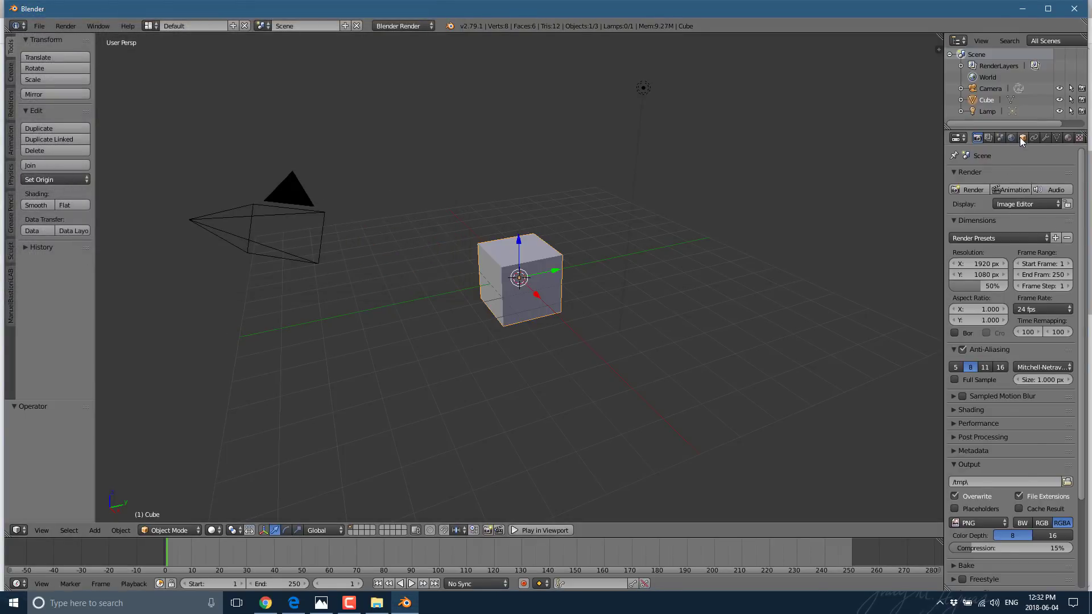
click(1021, 137)
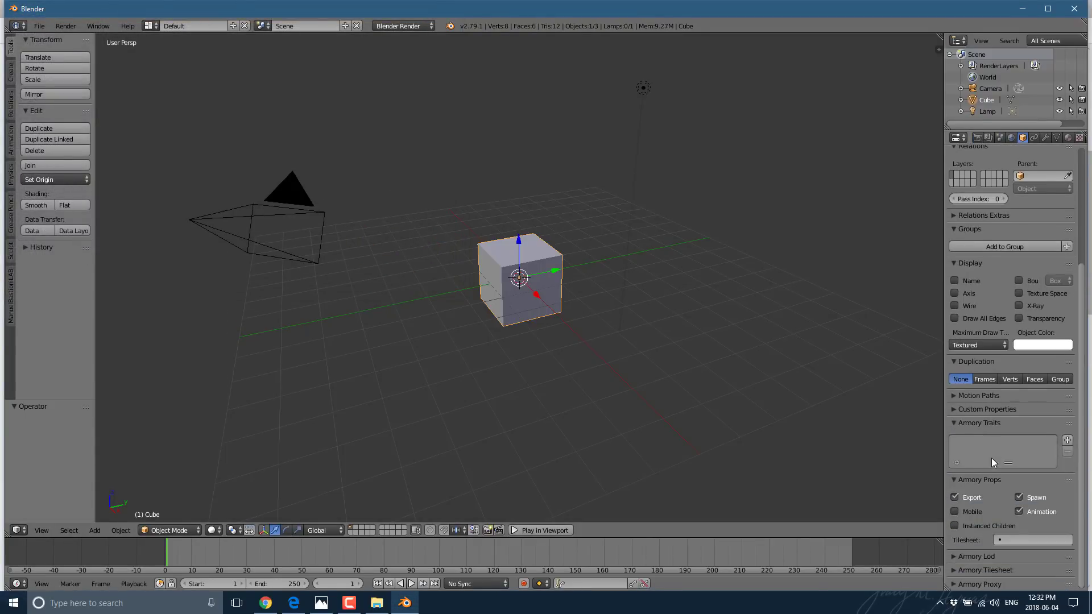
click(1067, 440)
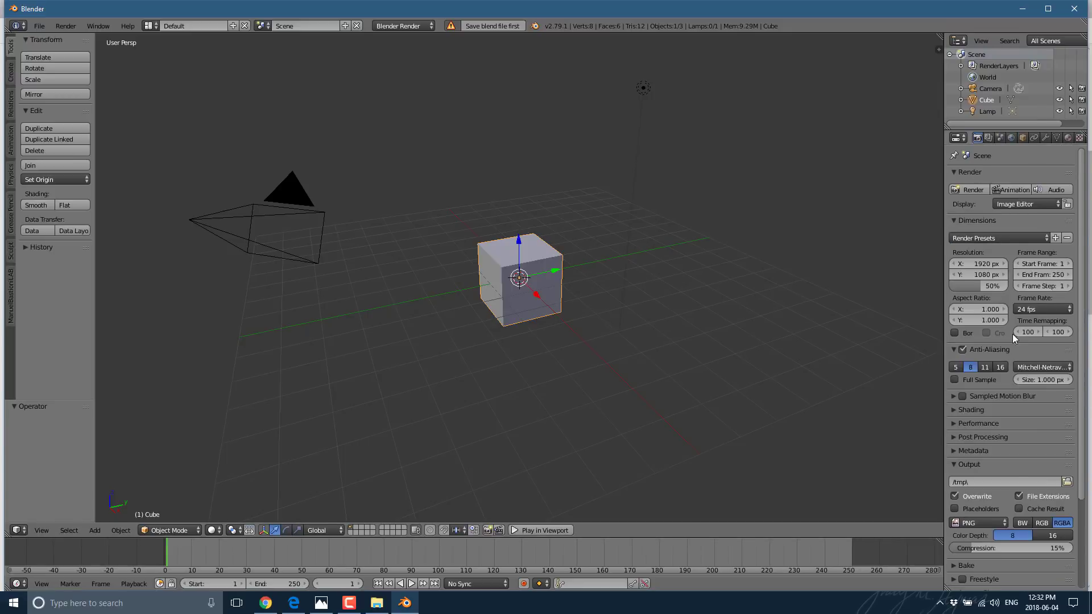
scroll(down, 3)
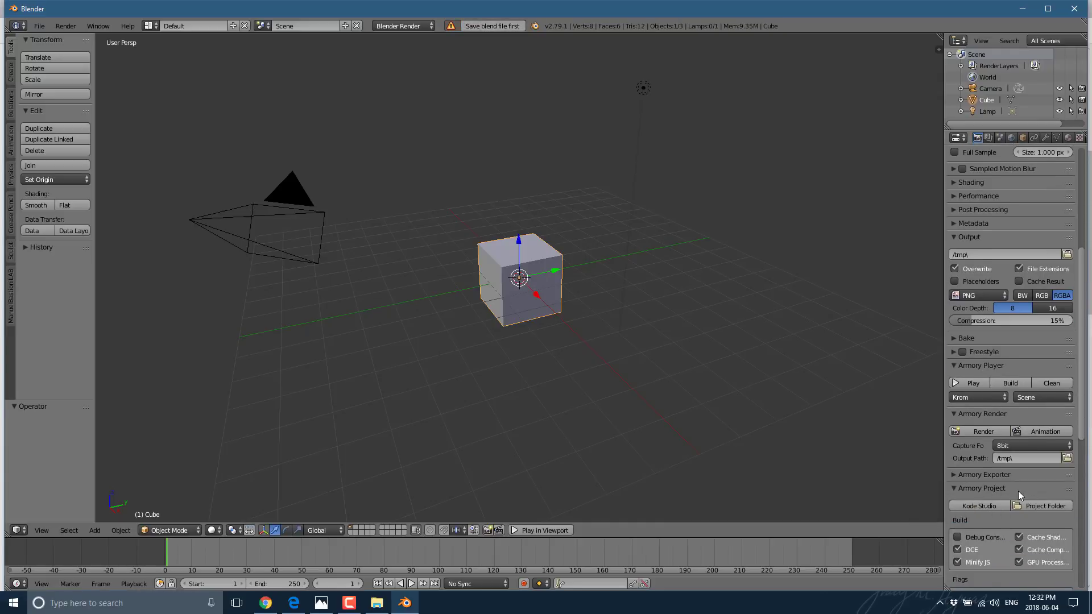
mouse_move(987, 509)
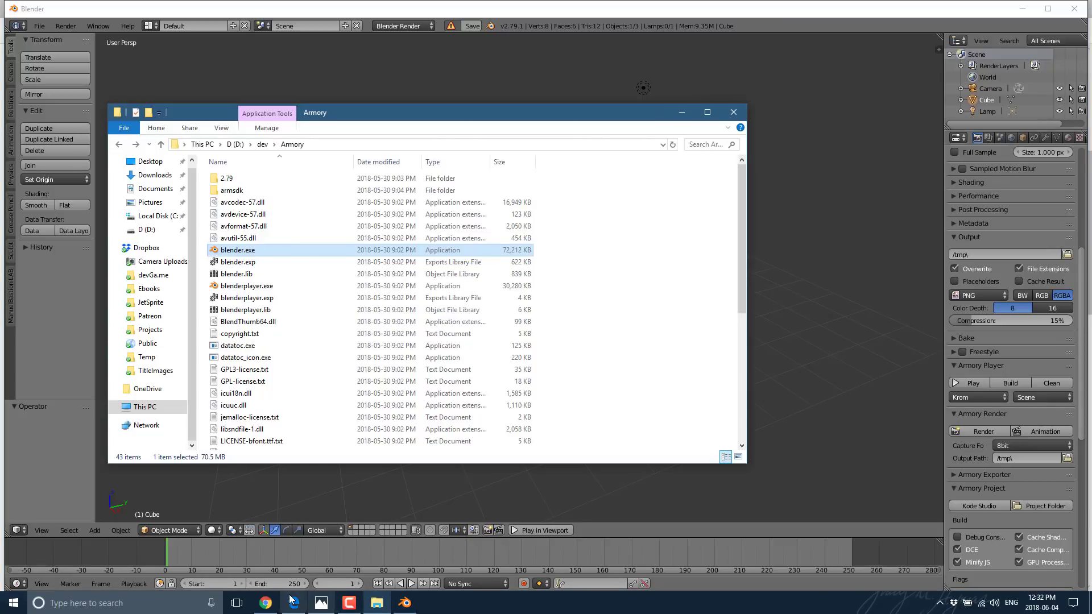
Bring the browser with the itch.io Armory3D download list back to the front.
click(292, 602)
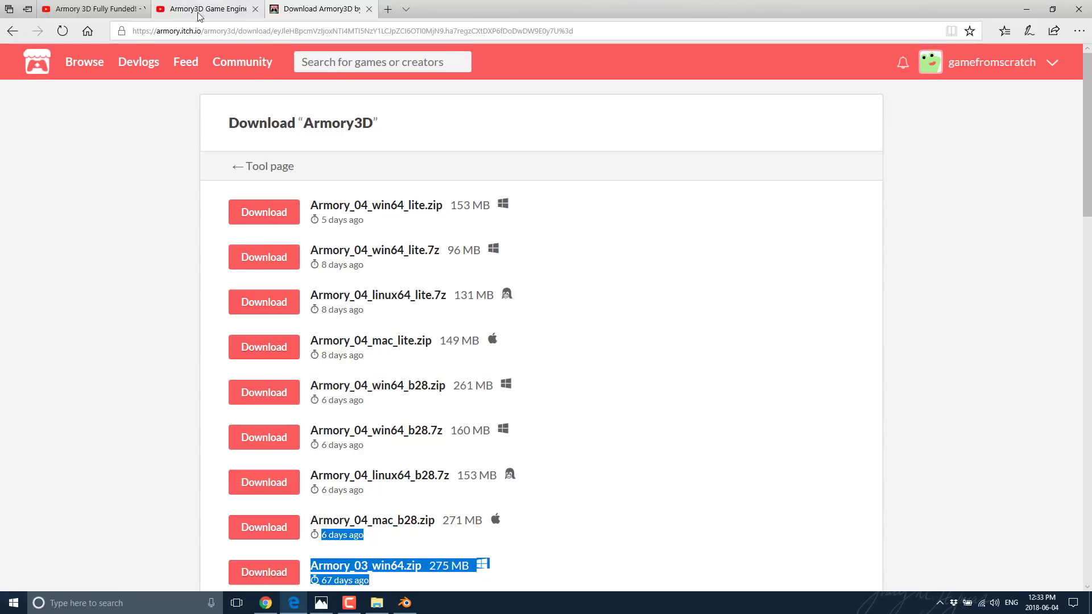
Switch to the YouTube tab with the Armory3D introduction video.
click(194, 9)
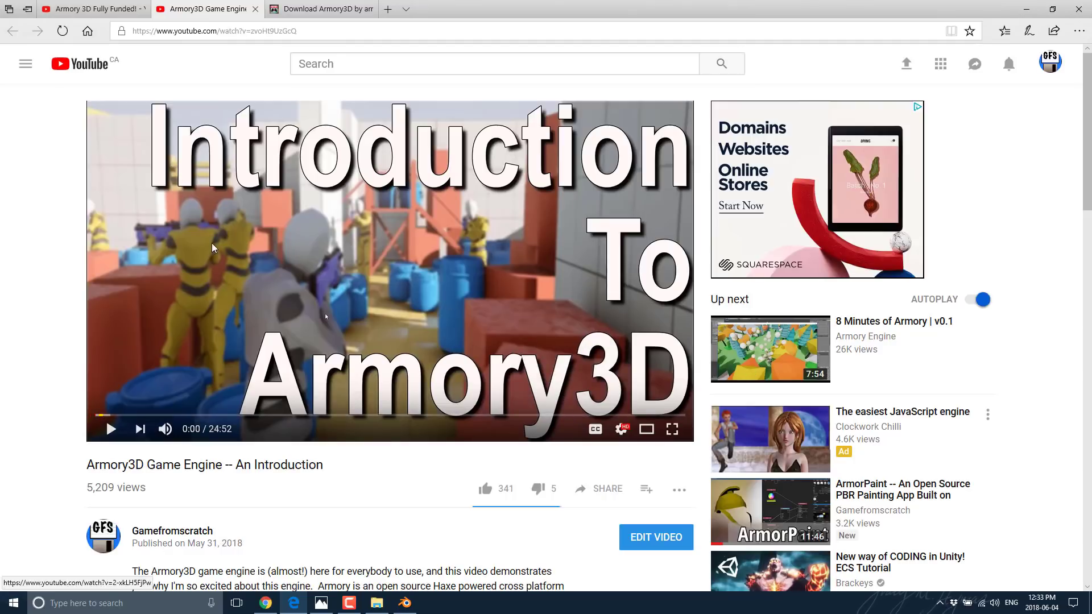
mouse_move(605, 400)
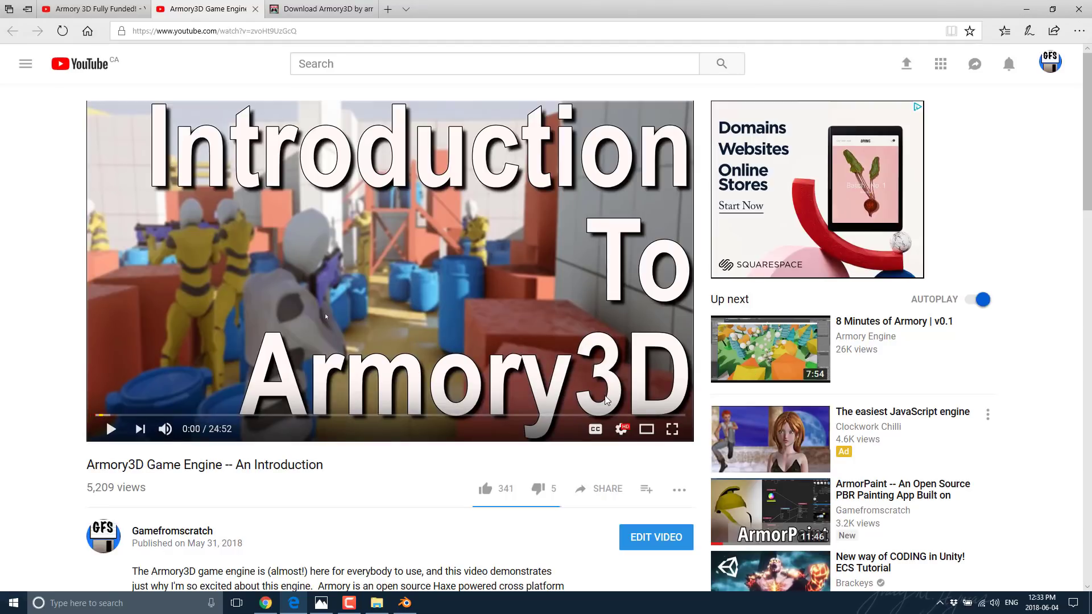